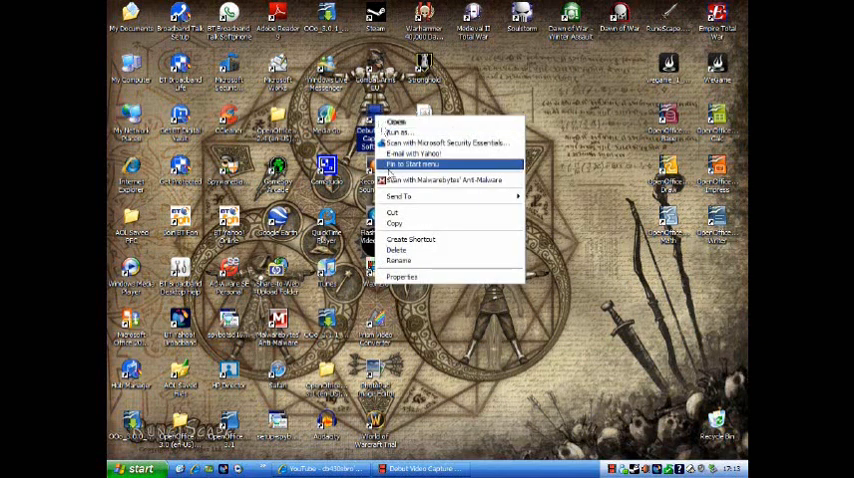
# - Open Debut Video Capture from its Windows XP desktop icon
pyautogui.click(401, 277)
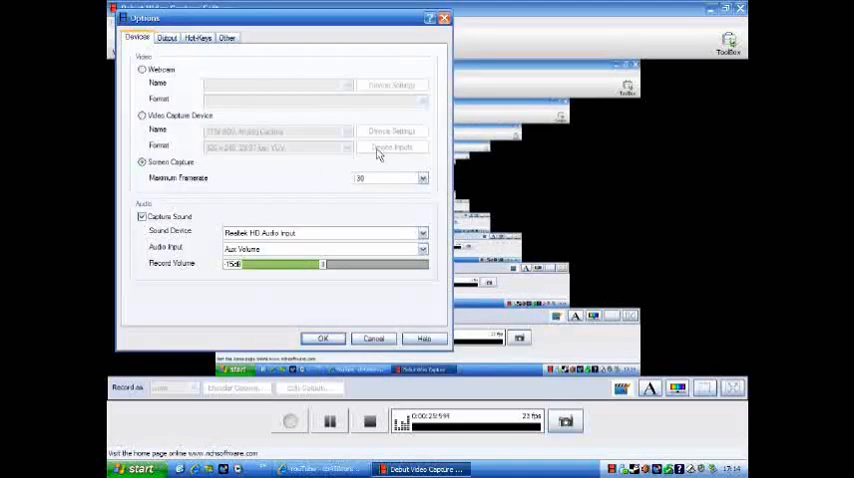
pyautogui.moveTo(298, 135)
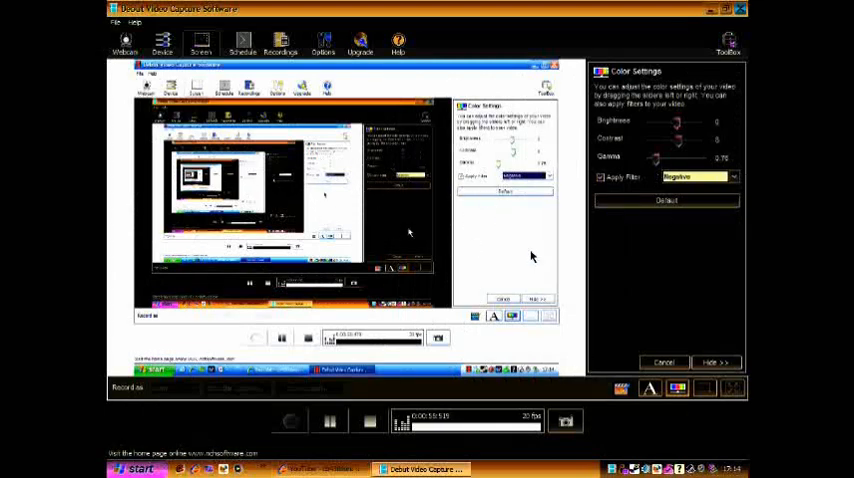
# - Switch the Apply Filter colour setting from Negative to Sepia
pyautogui.click(730, 177)
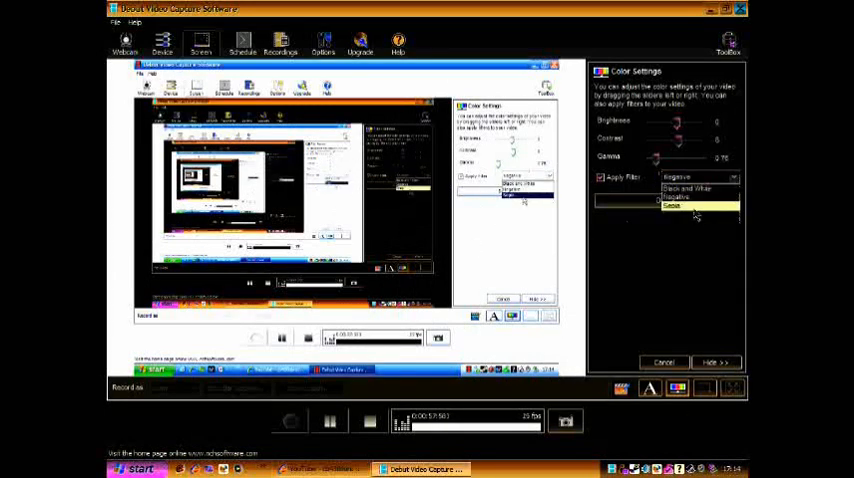
pyautogui.click(672, 206)
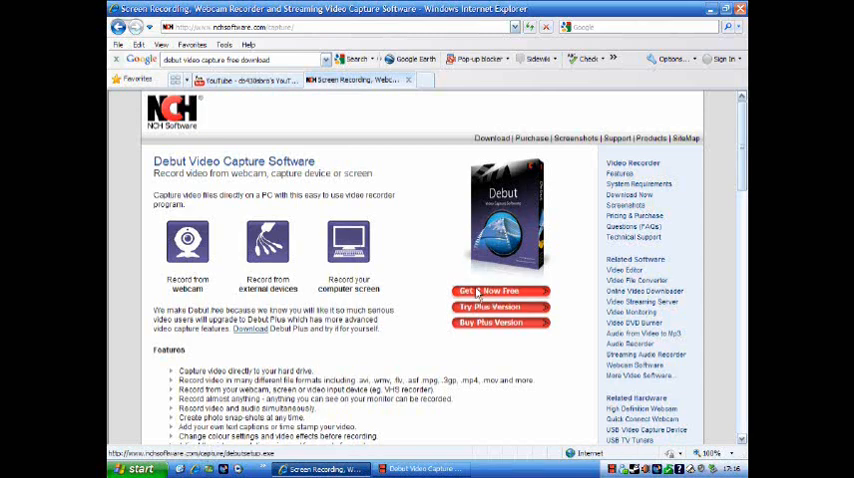
# - Start the free debutsetup.exe download, then cancel it at the security warning
pyautogui.click(500, 291)
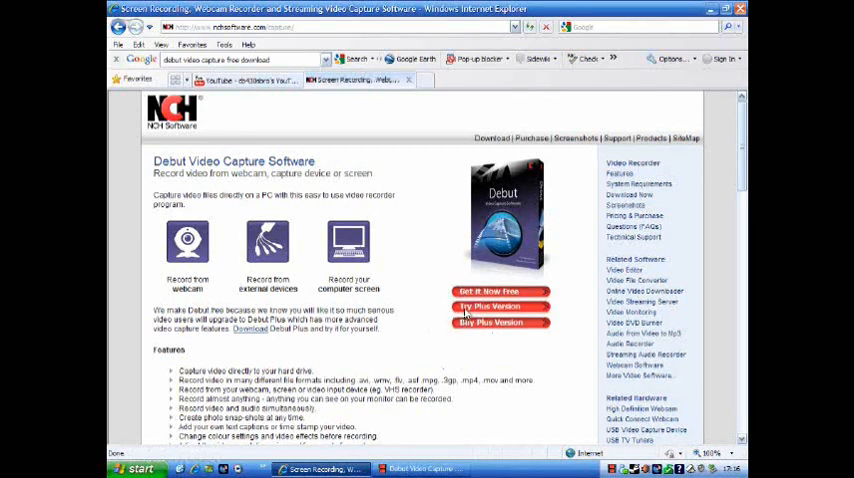
pyautogui.click(489, 291)
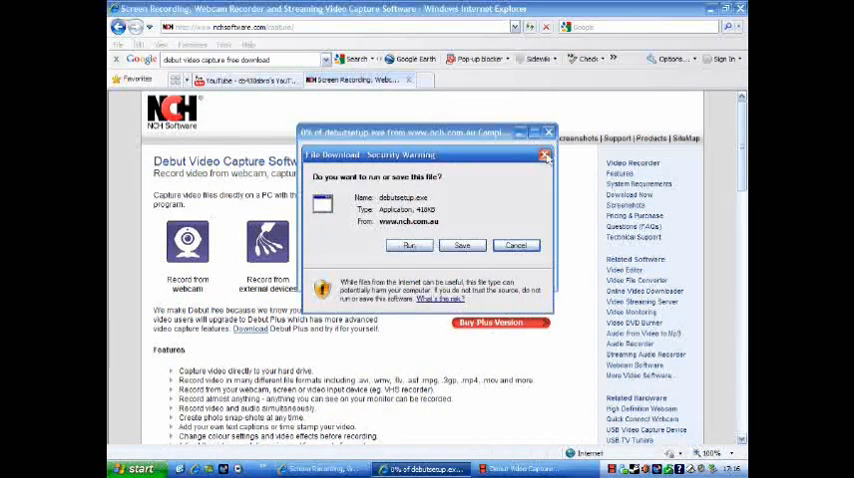
pyautogui.click(515, 245)
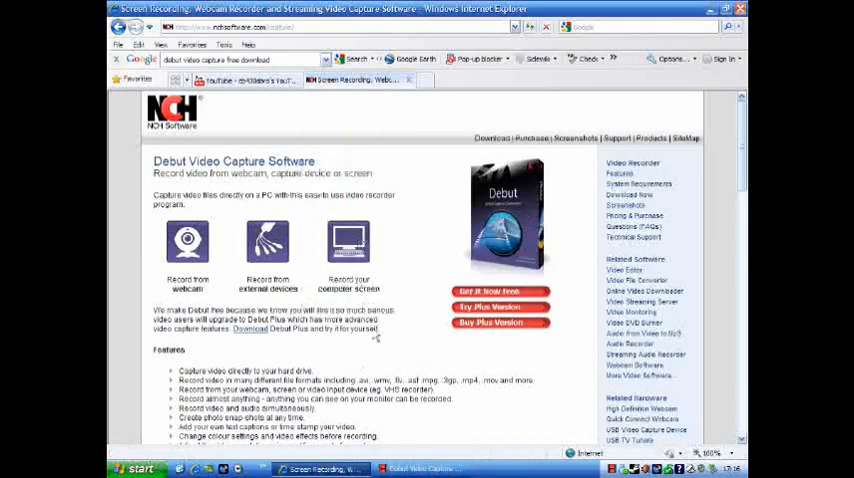